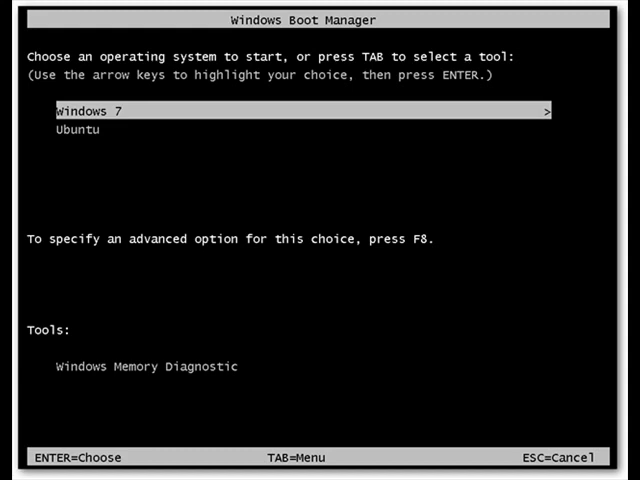
- Confirm the highlighted Windows 7 entry so the machine starts booting it
key("enter")
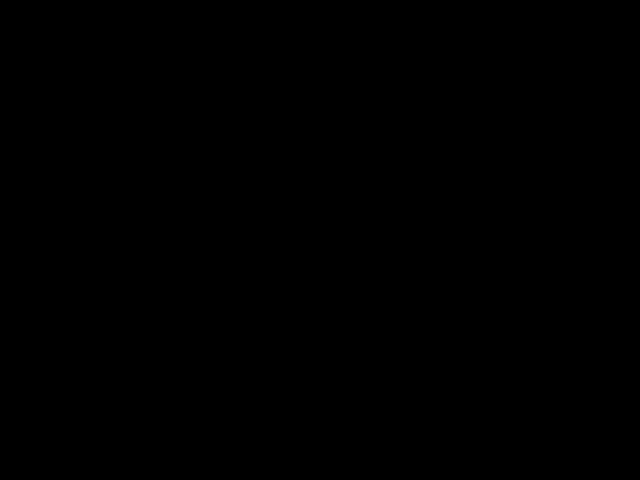